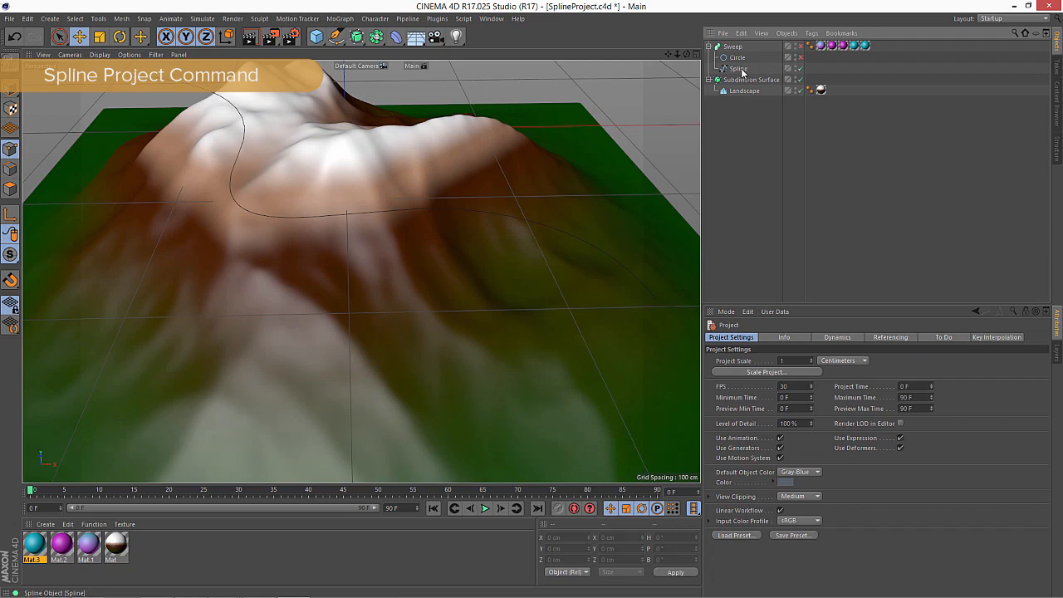
Project the Spline object onto the landscape with the Project mode left on XZ Plane.
{"action": "left_click", "coordinate": [740, 68]}
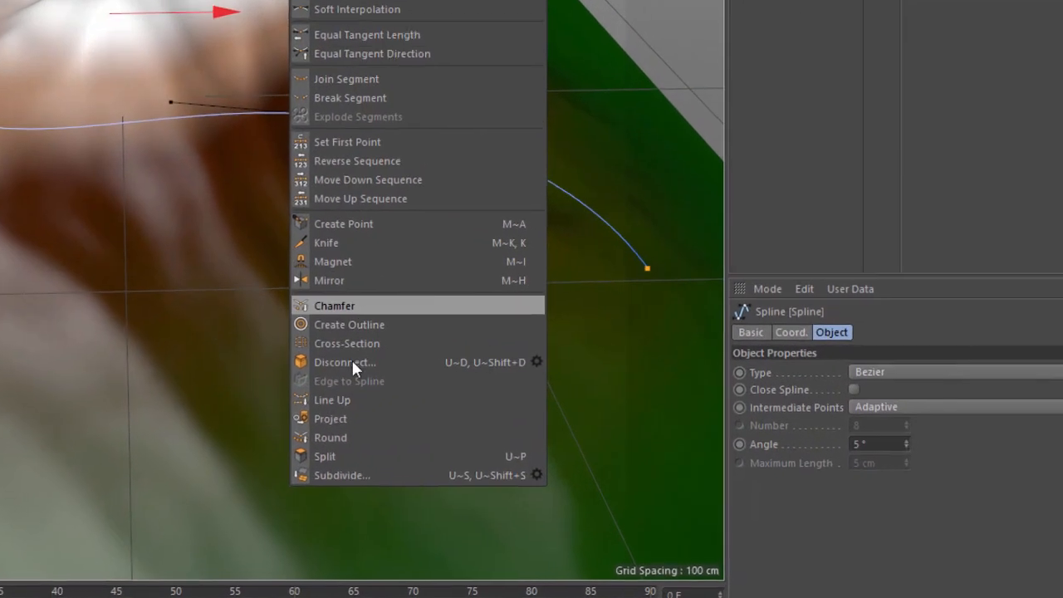
{"action": "left_click", "coordinate": [330, 419]}
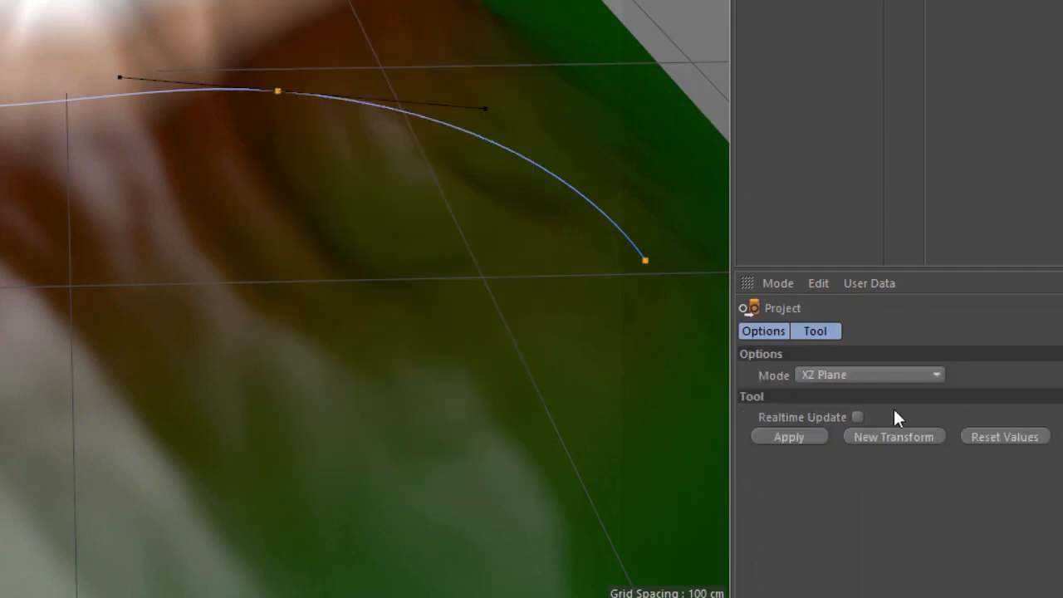
{"action": "left_click", "coordinate": [868, 375]}
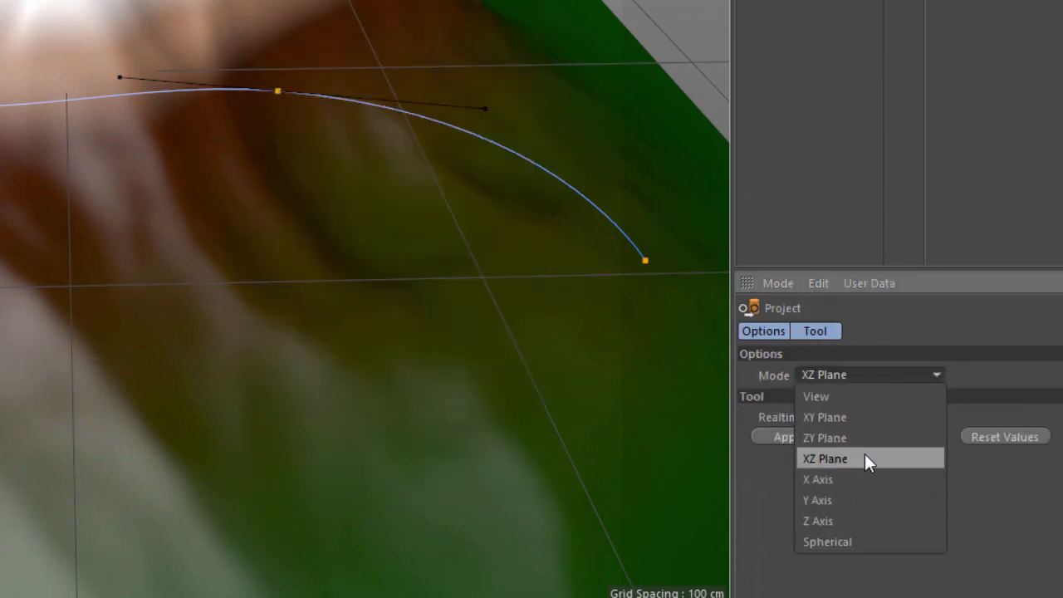
{"action": "left_click", "coordinate": [824, 457]}
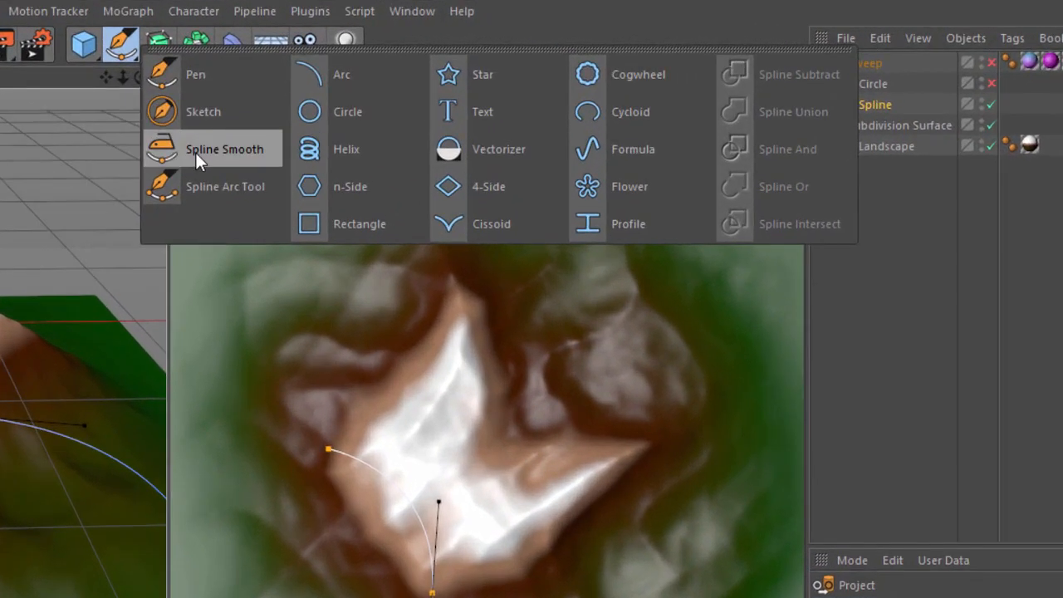
Activate Spline Smooth with Smooth toggled back off and only Project enabled.
{"action": "left_click", "coordinate": [223, 148]}
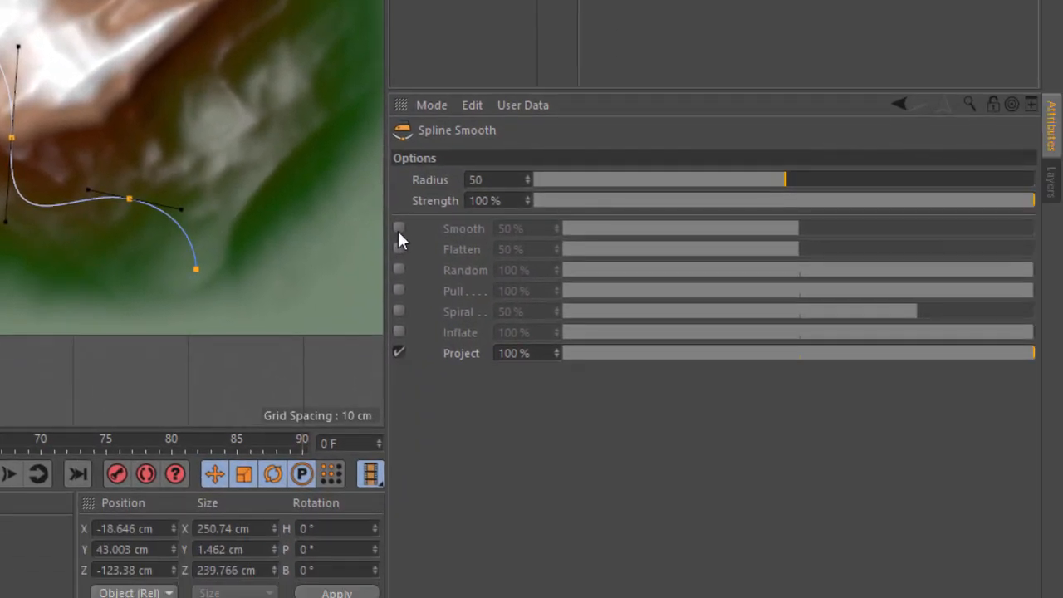
{"action": "left_click", "coordinate": [398, 228]}
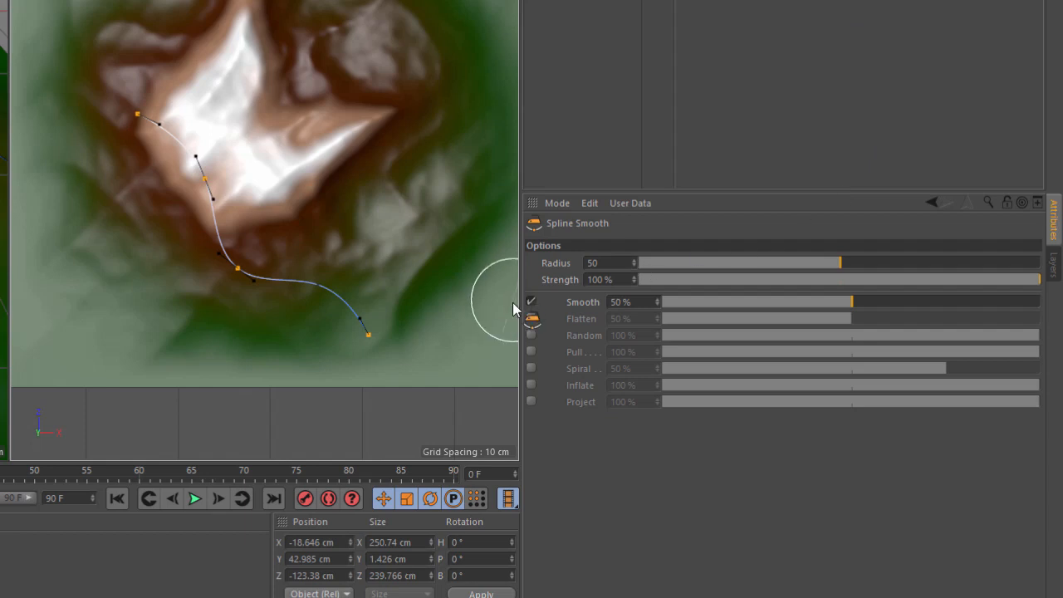
{"action": "left_click", "coordinate": [531, 302]}
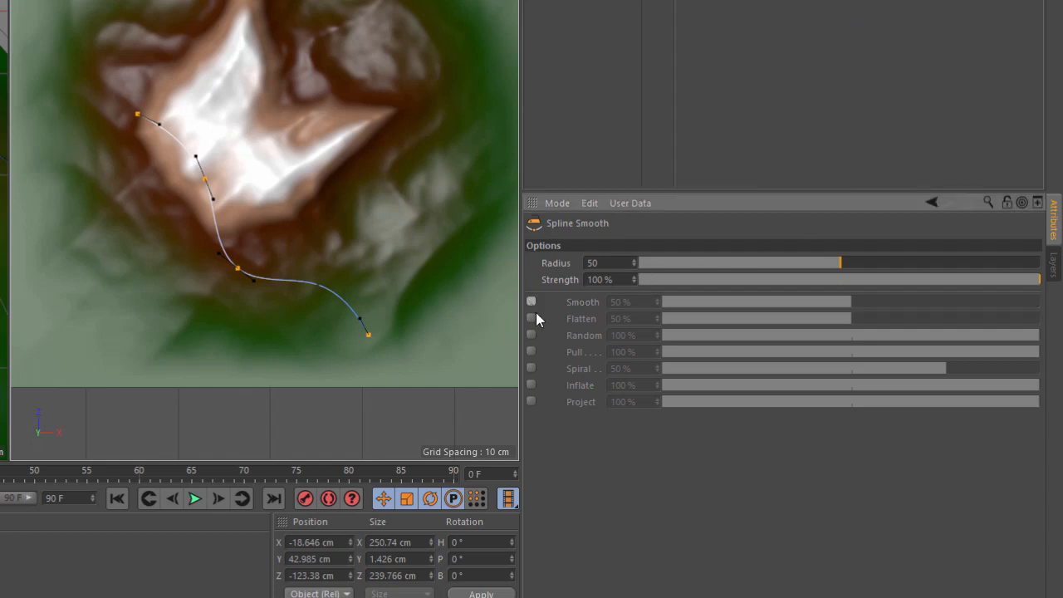
{"action": "left_click", "coordinate": [531, 402]}
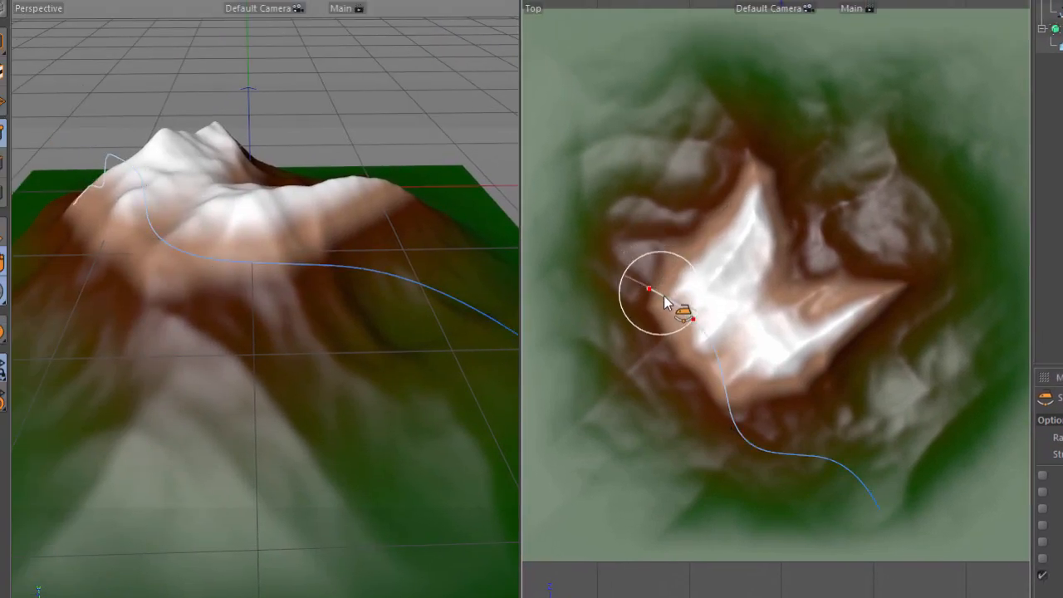
Brush the top, middle and lower parts of the spline onto the terrain in Top view.
{"action": "left_click_drag", "start_coordinate": [664, 299], "coordinate": [726, 386]}
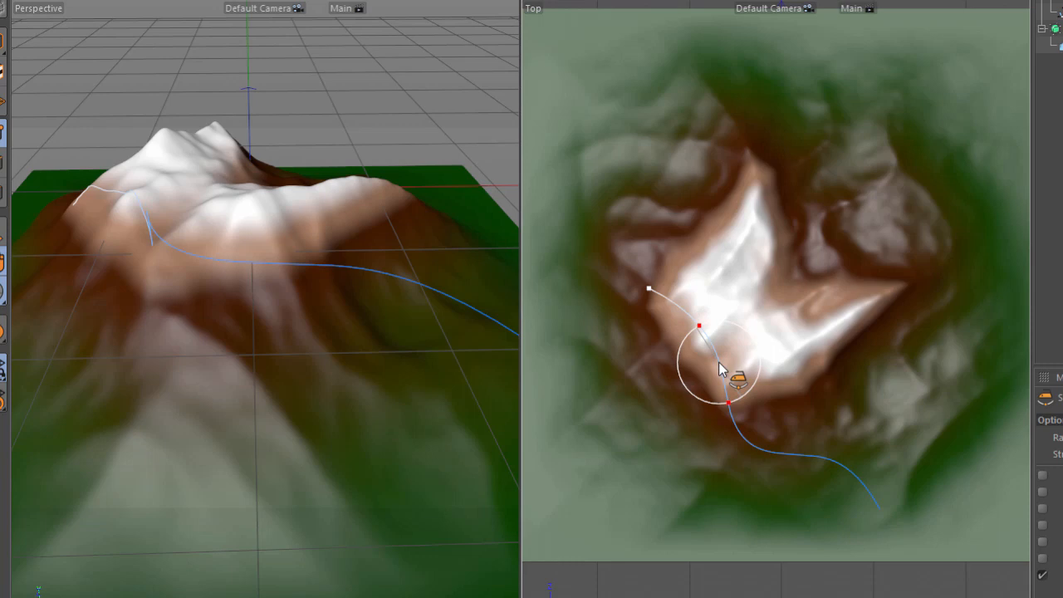
{"action": "left_click_drag", "start_coordinate": [731, 403], "coordinate": [822, 473]}
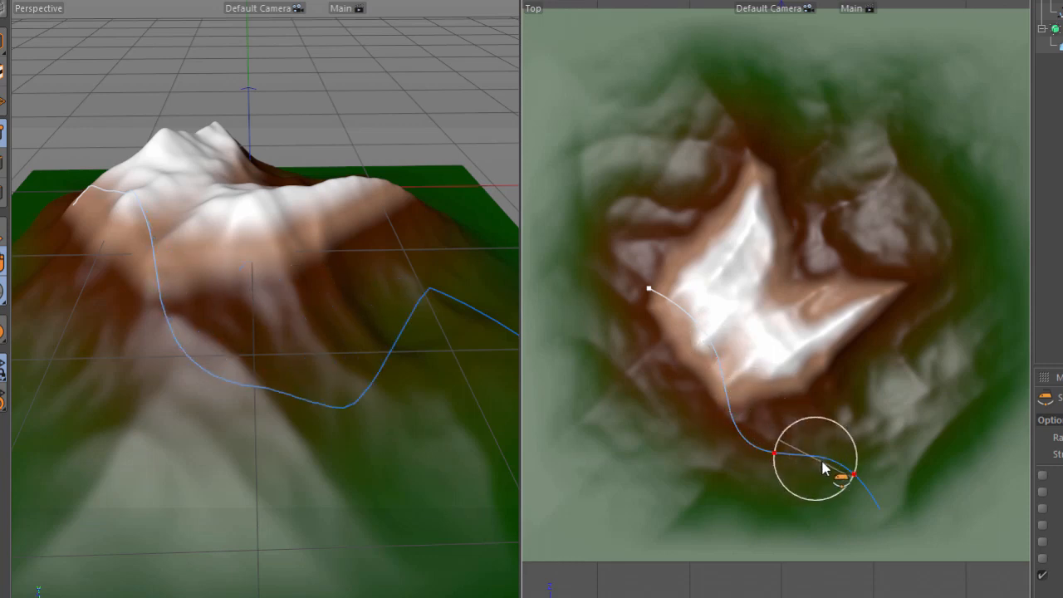
{"action": "left_click_drag", "start_coordinate": [831, 461], "coordinate": [885, 508]}
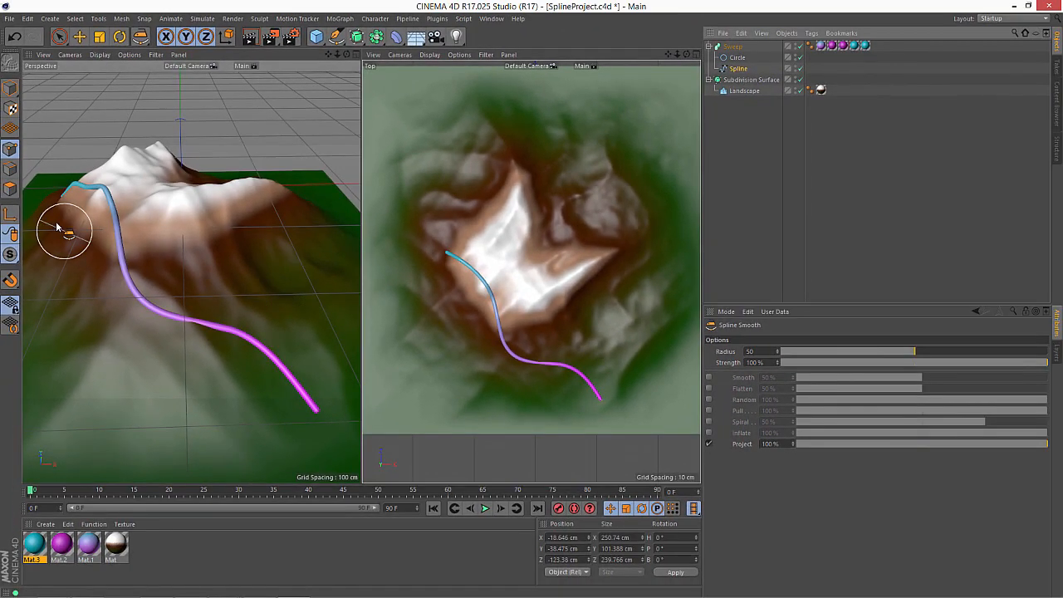
{"action": "mouse_move", "coordinate": [133, 274]}
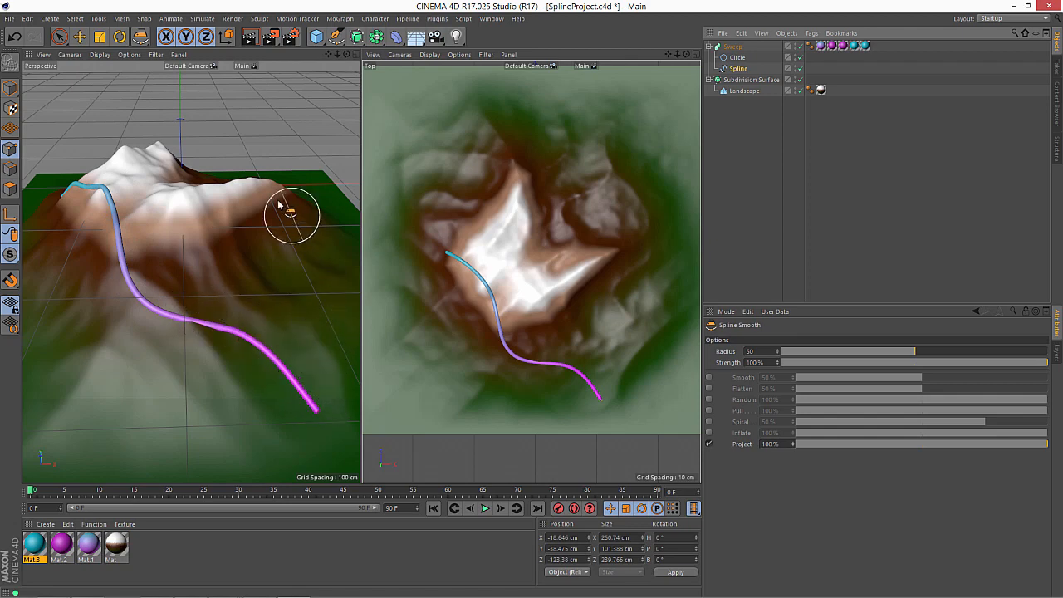
{"action": "mouse_move", "coordinate": [114, 148]}
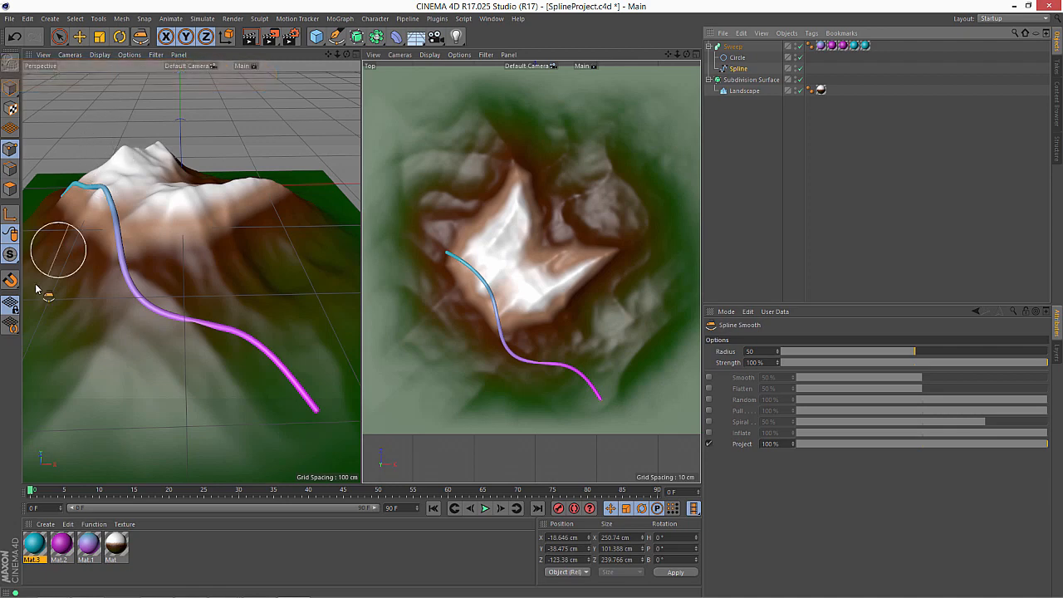
Bring up the spline drawing tools list to pick the Sketch tool.
{"action": "left_click", "coordinate": [10, 280]}
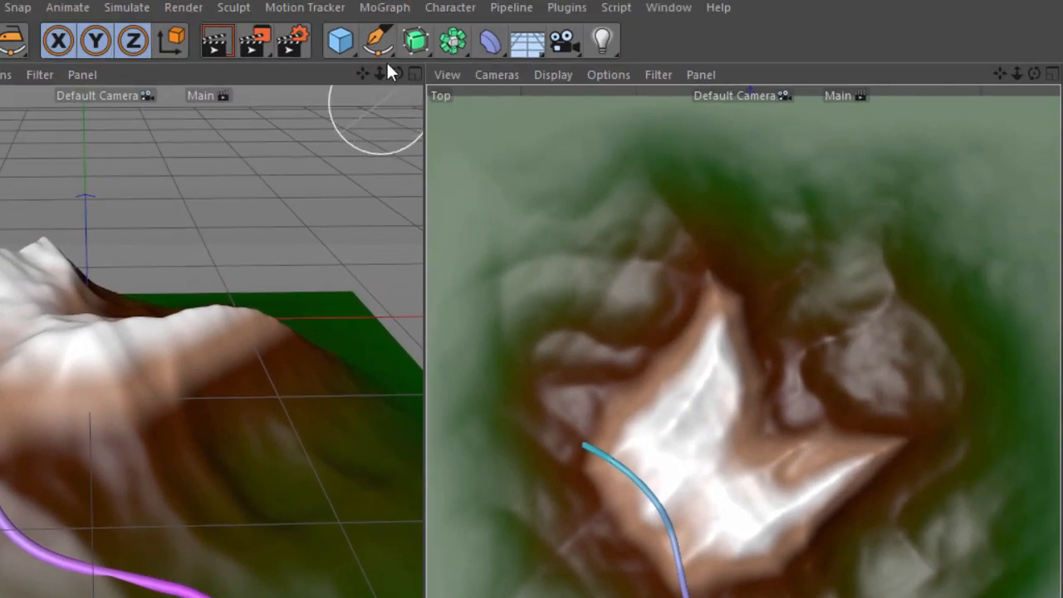
{"action": "left_click", "coordinate": [378, 40]}
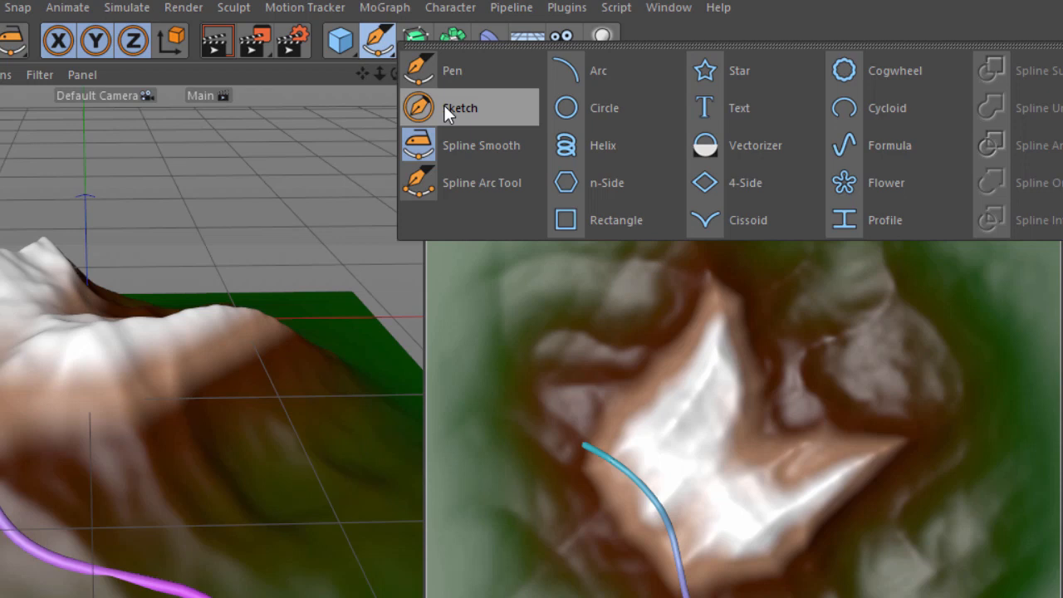
{"action": "mouse_move", "coordinate": [471, 115]}
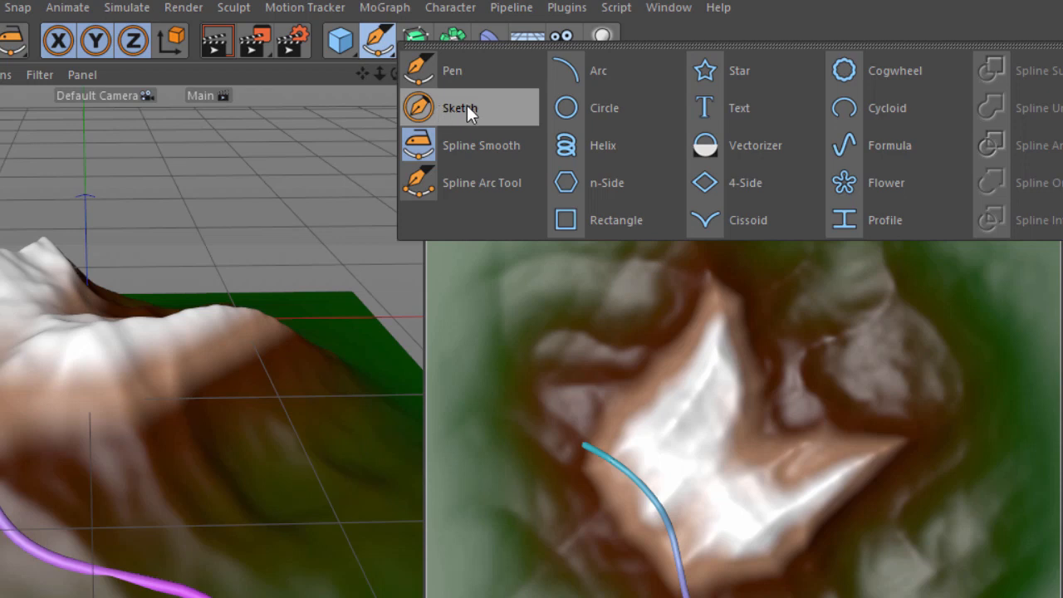
{"action": "mouse_move", "coordinate": [474, 118]}
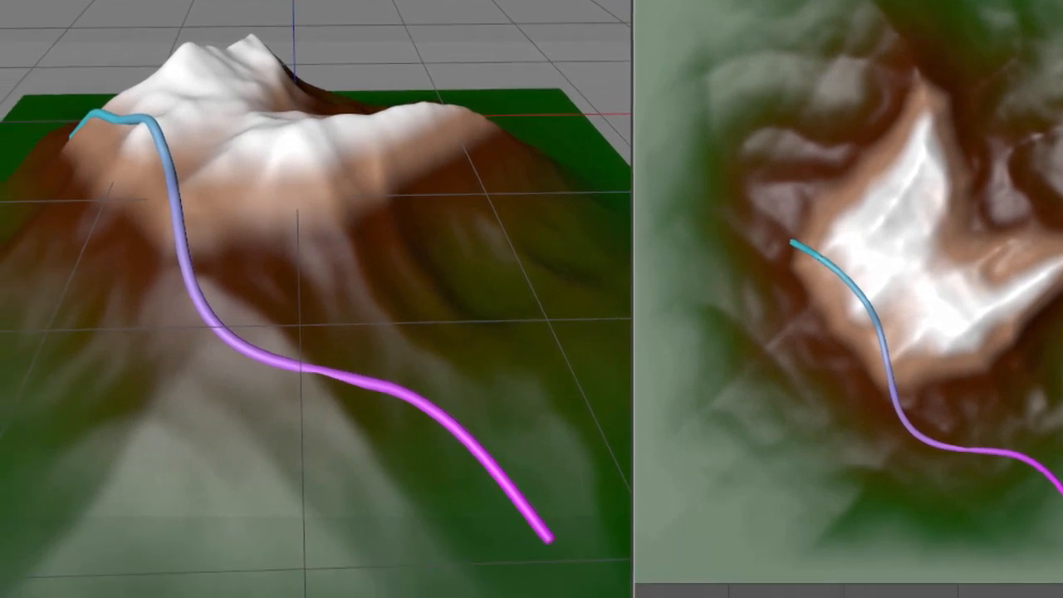
{"action": "mouse_move", "coordinate": [274, 191]}
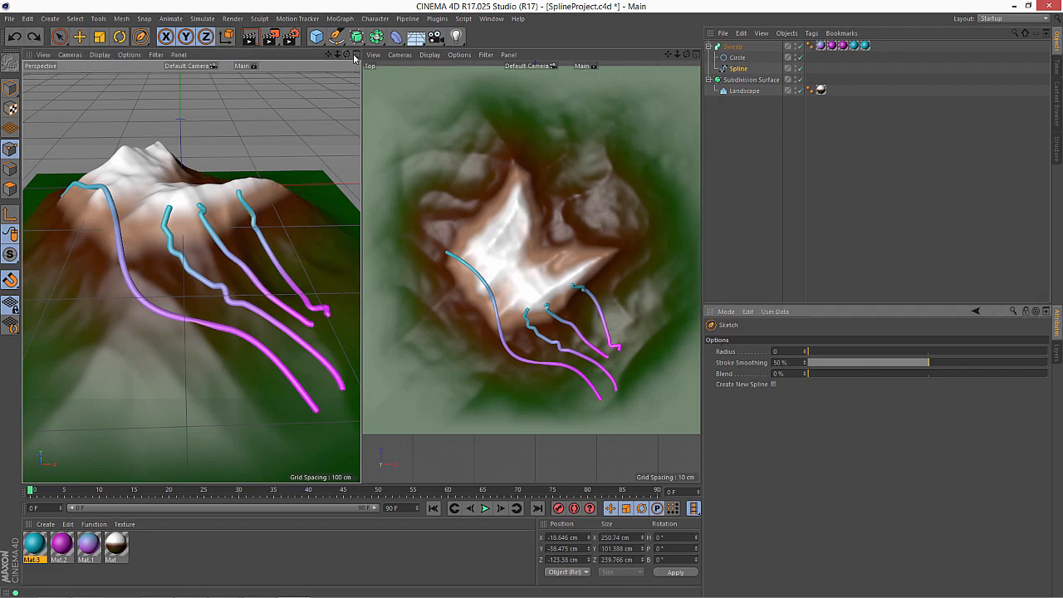
Maximize the Perspective viewport and widen the Sketch brush Radius to 40.
{"action": "left_click", "coordinate": [355, 54]}
{"action": "type", "text": "40"}
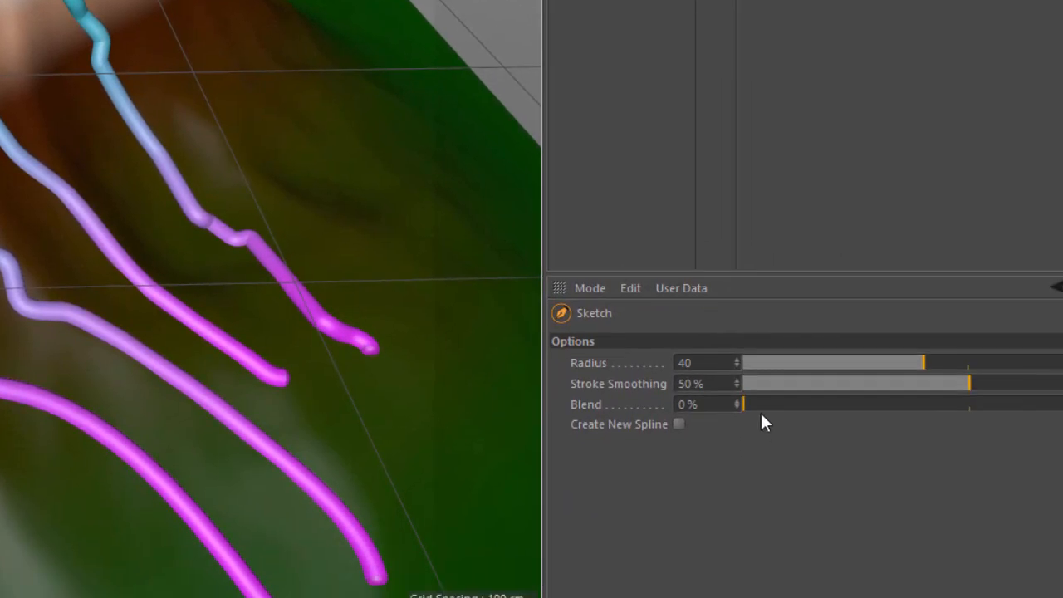
{"action": "left_click_drag", "start_coordinate": [743, 404], "coordinate": [929, 405]}
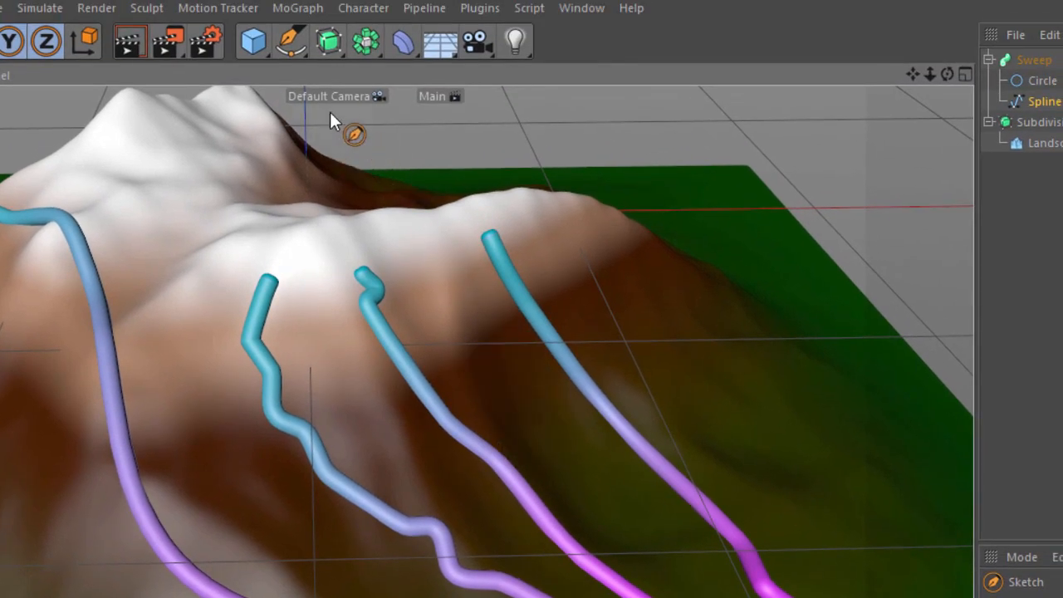
Choose the Pen tool from the spline drawing tools list.
{"action": "left_click", "coordinate": [290, 41]}
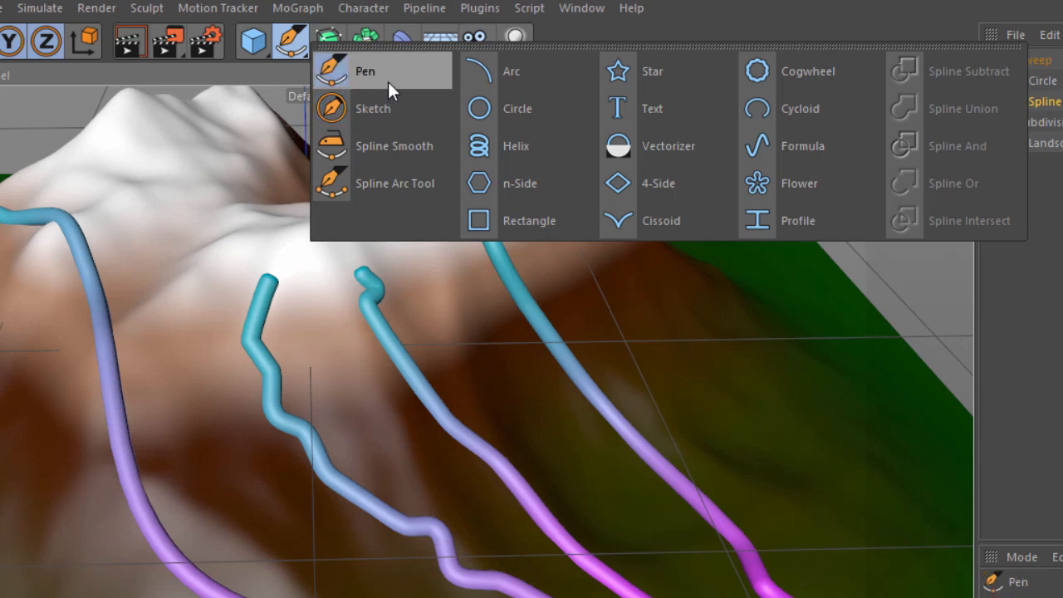
{"action": "left_click", "coordinate": [364, 71]}
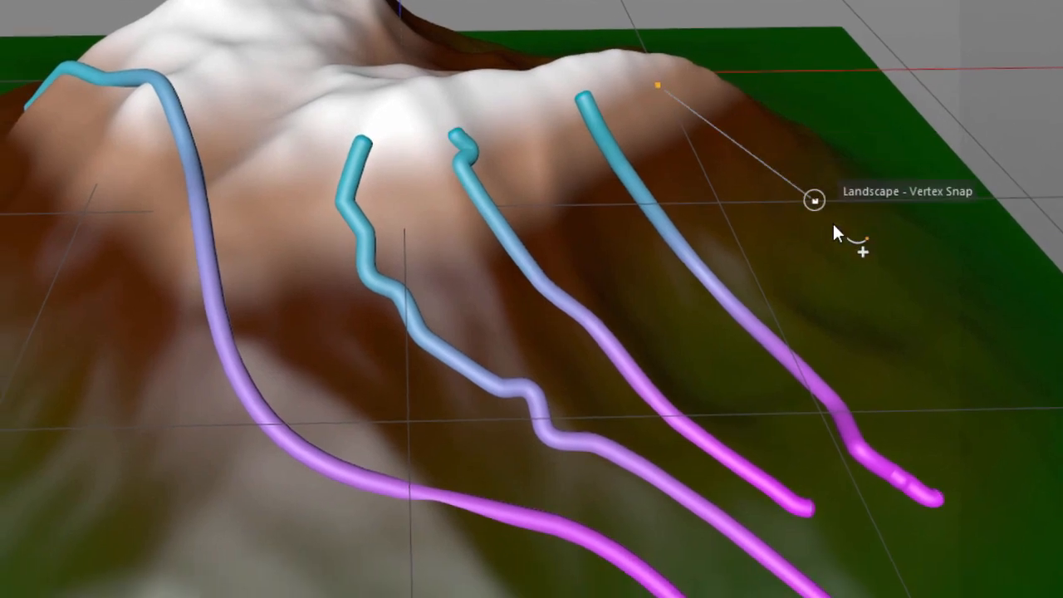
{"action": "mouse_move", "coordinate": [899, 376]}
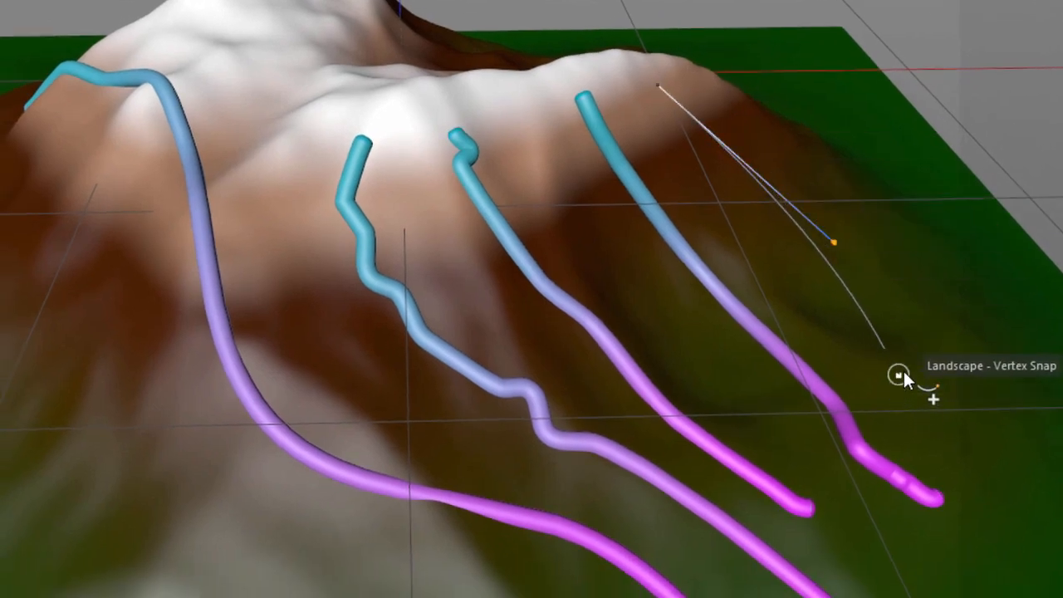